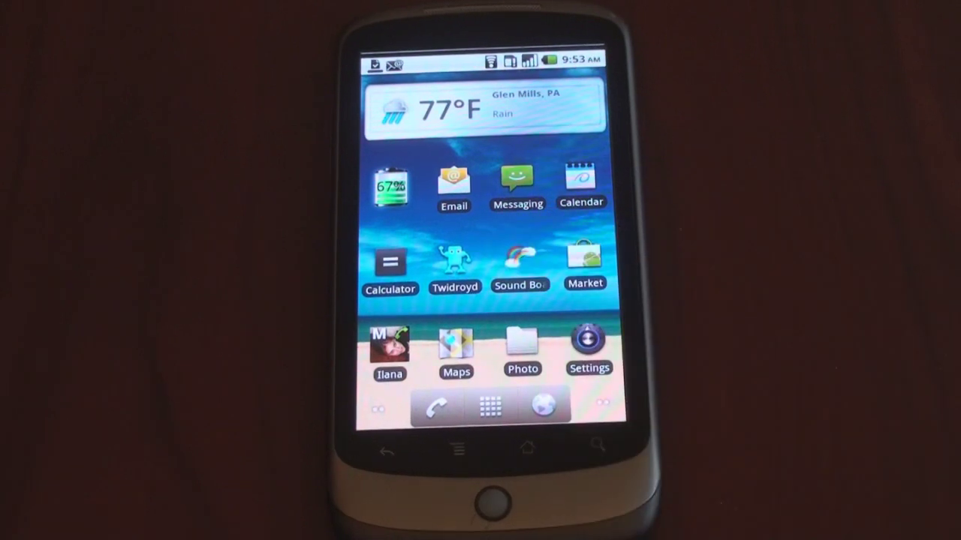
Launch the Sound Board app from the home screen to show its Double Rainbow quote list
left_click(519, 263)
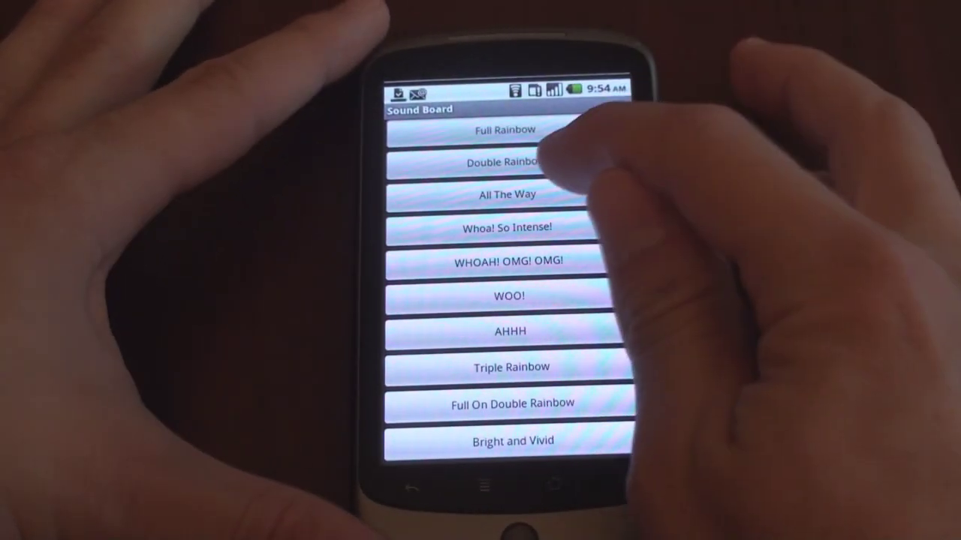
left_click(511, 196)
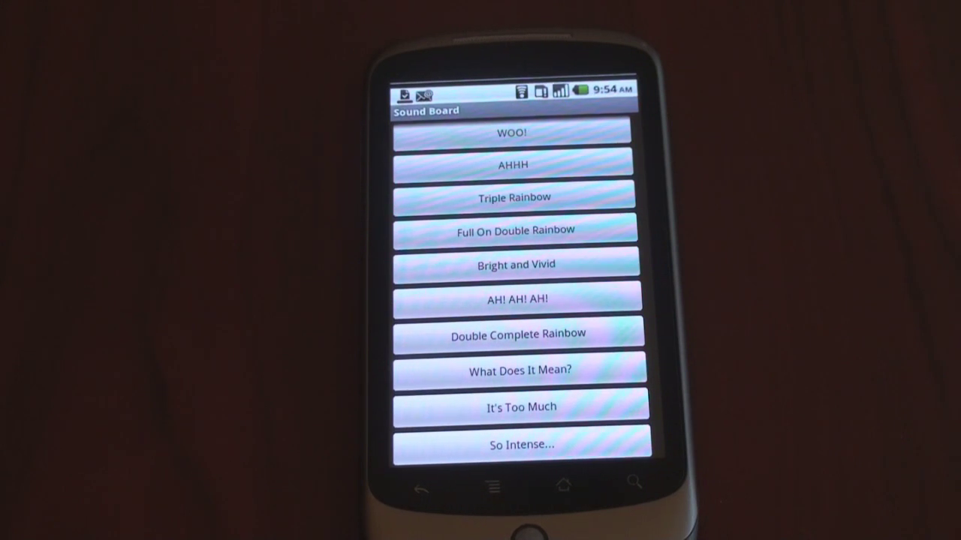
scroll("down", 3)
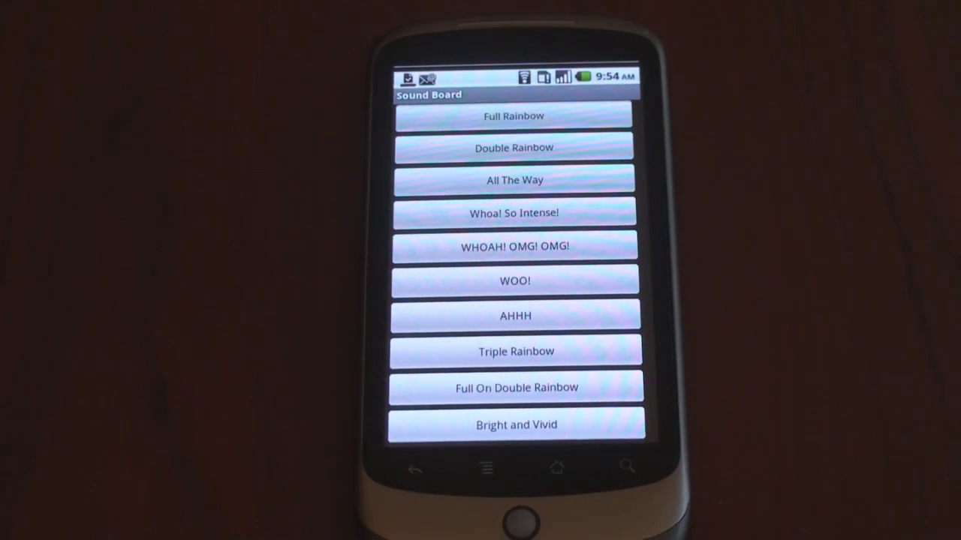